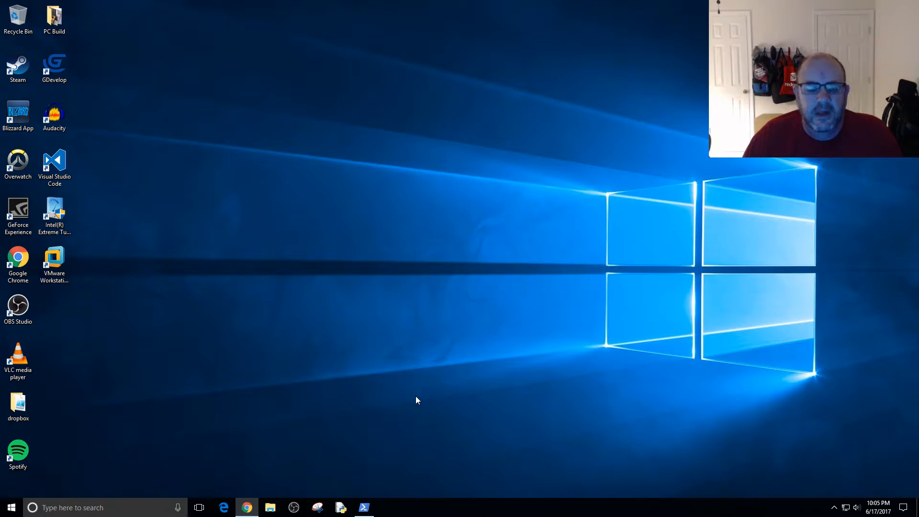
Bring Chrome forward and switch to the TechNet Active Directory security groups page.
click(246, 508)
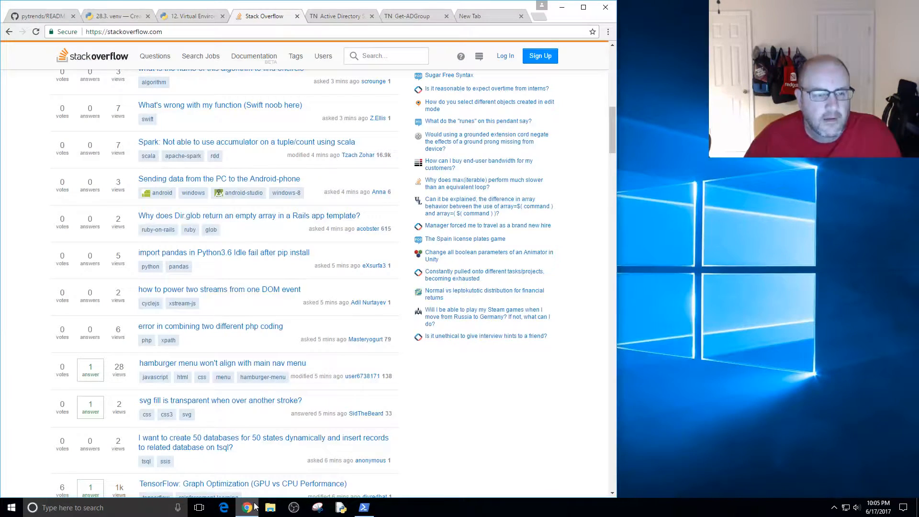
click(414, 16)
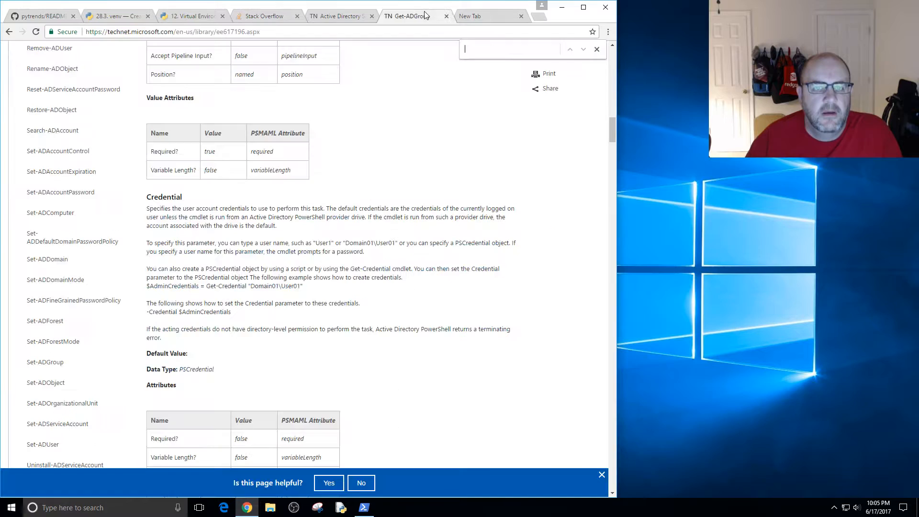
click(340, 17)
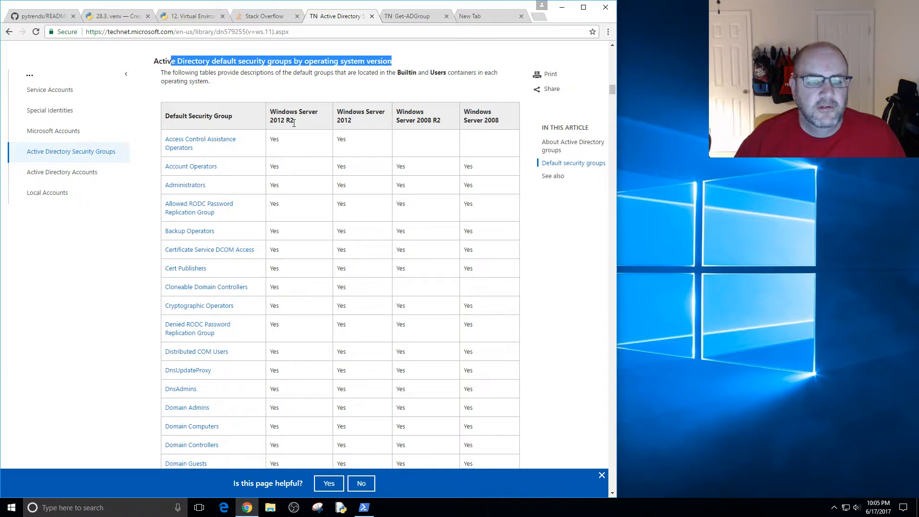
scroll(down, 3)
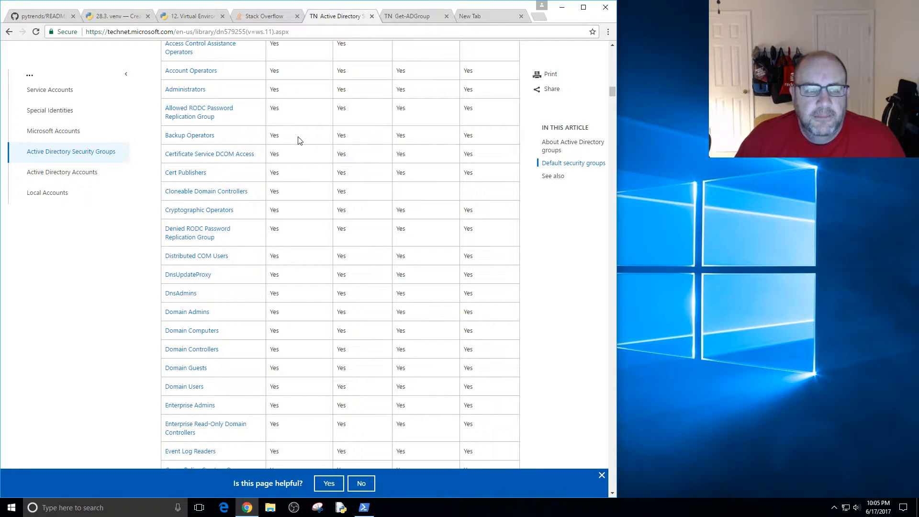
mouse_move(187, 311)
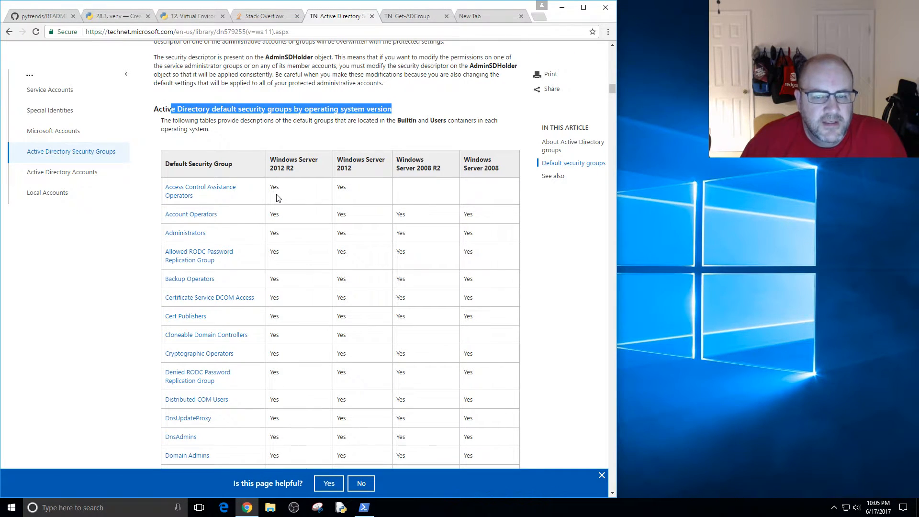
scroll(down, 3)
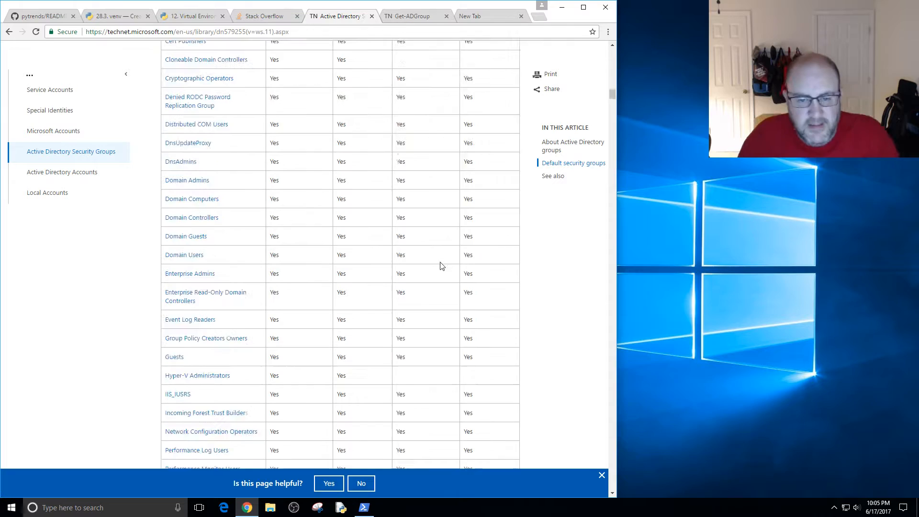
scroll(down, 3)
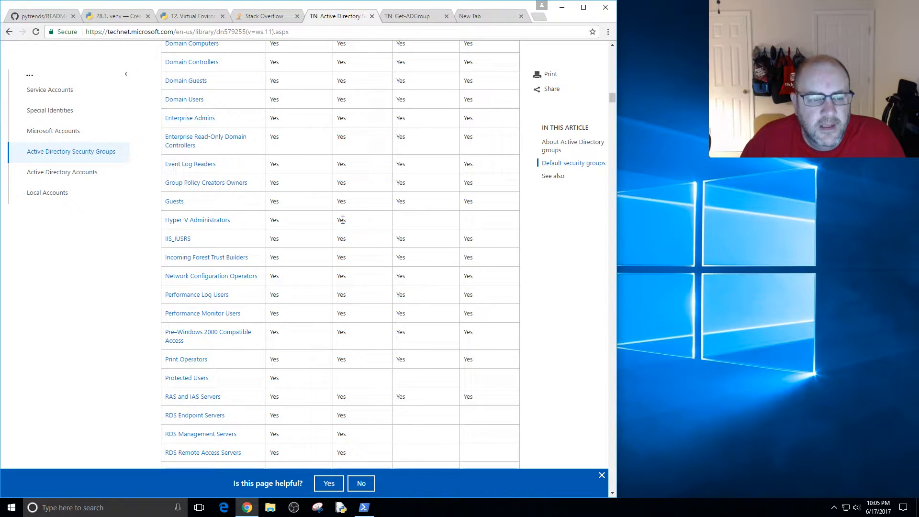
scroll(down, 3)
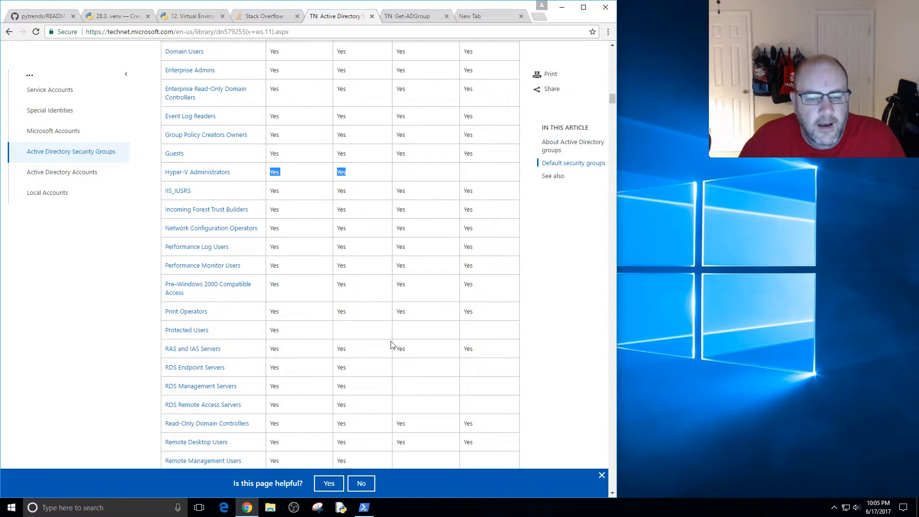
scroll(down, 3)
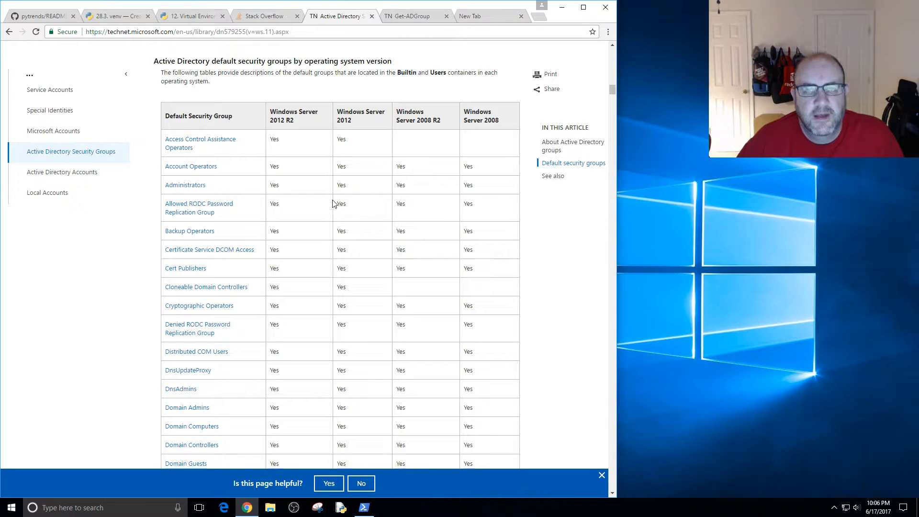
scroll(down, 3)
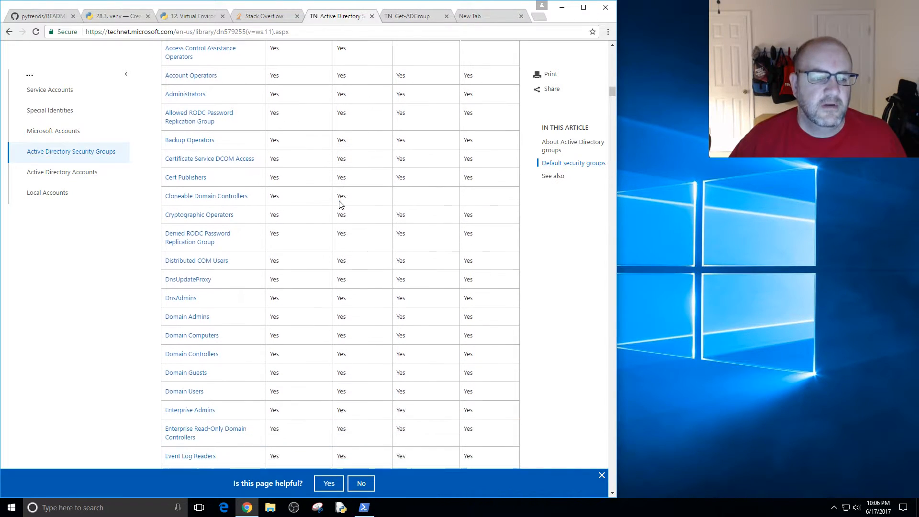
scroll(down, 3)
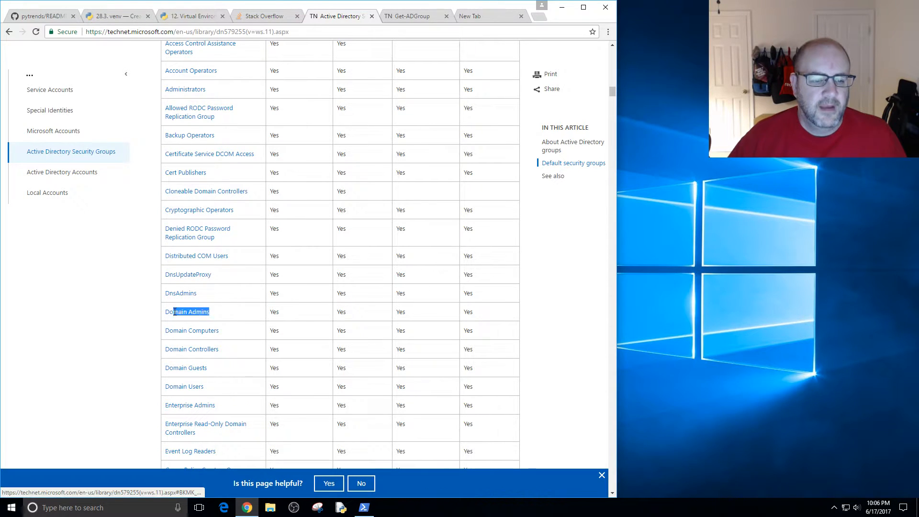
Highlight the Domain Admins group name in the default security groups table.
double_click(188, 311)
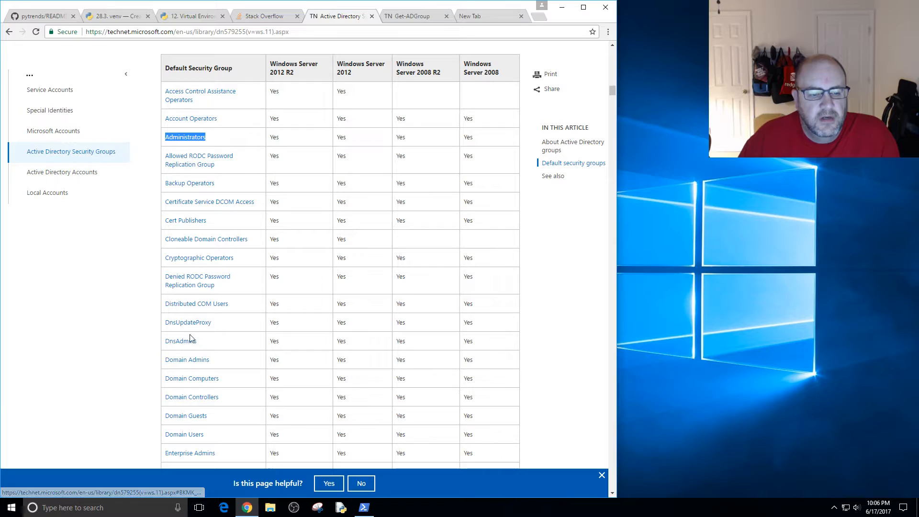
double_click(187, 359)
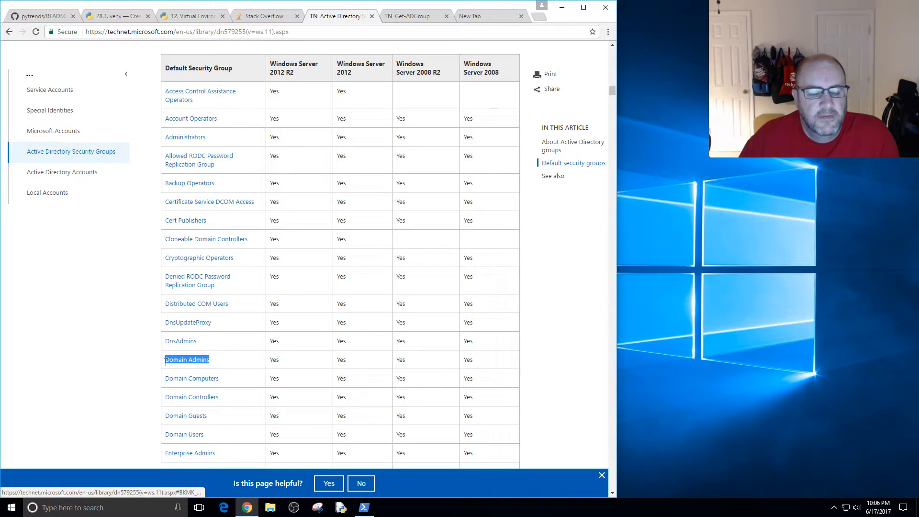
scroll(down, 3)
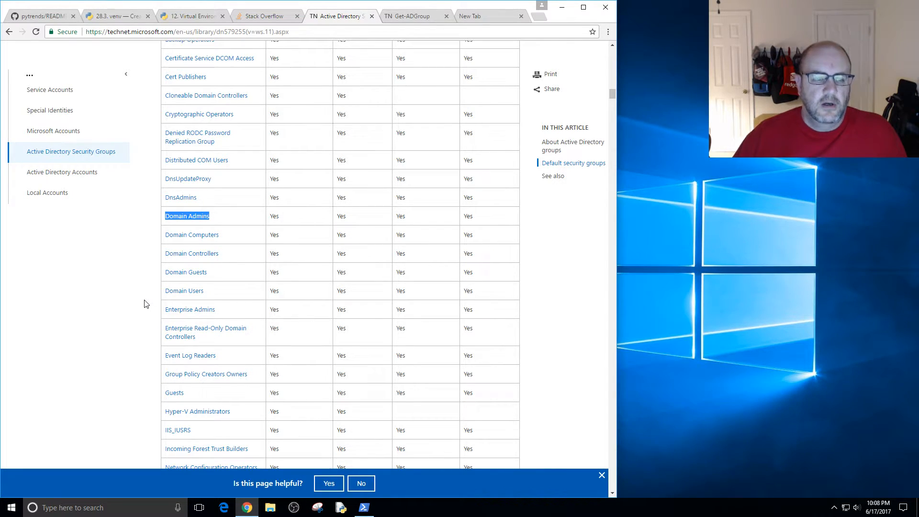
mouse_move(260, 391)
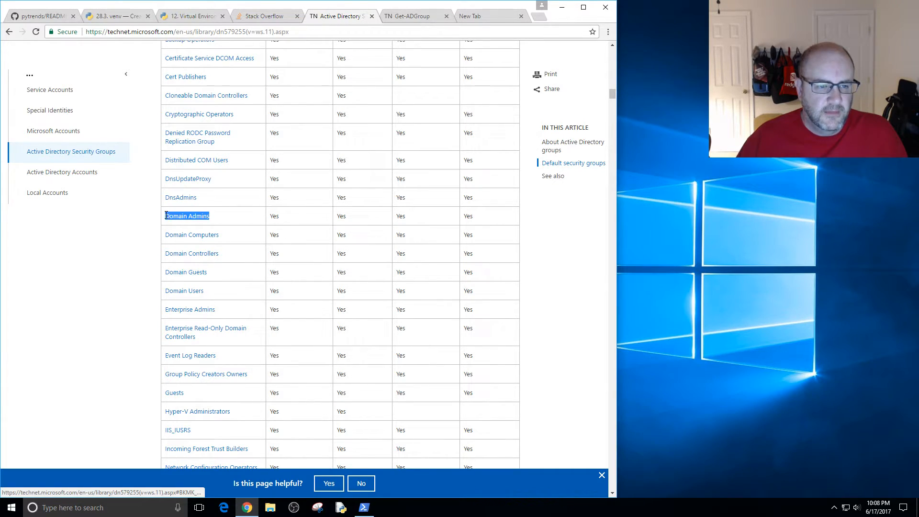
Review the Domain Admins group description, then switch to the Get-ADGroup documentation page.
click(187, 215)
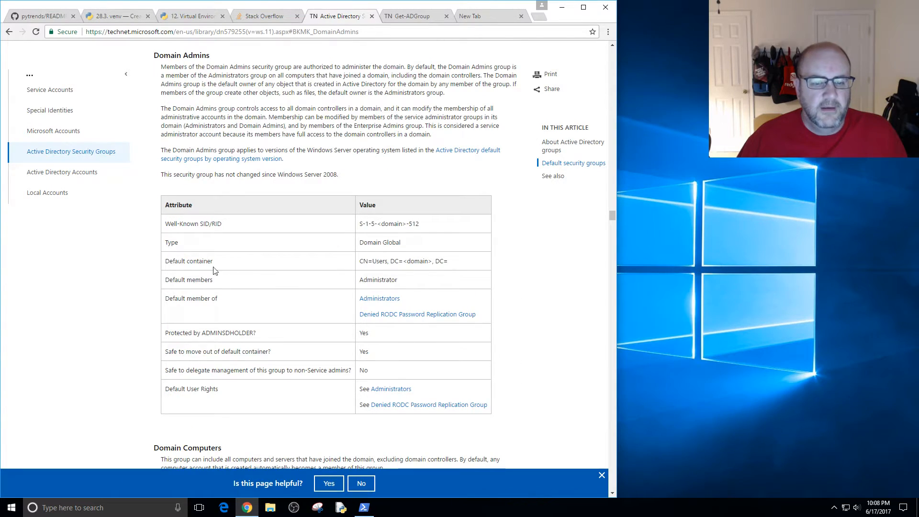
scroll(down, 3)
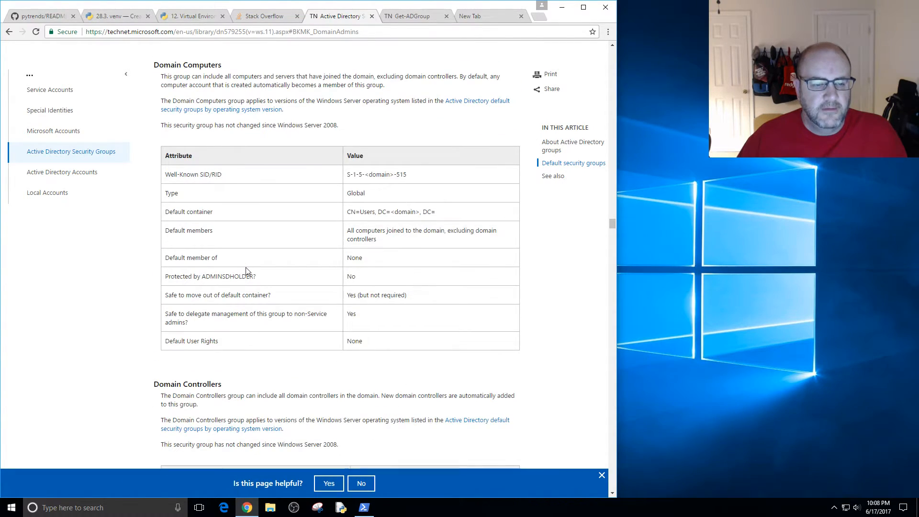
scroll(down, 3)
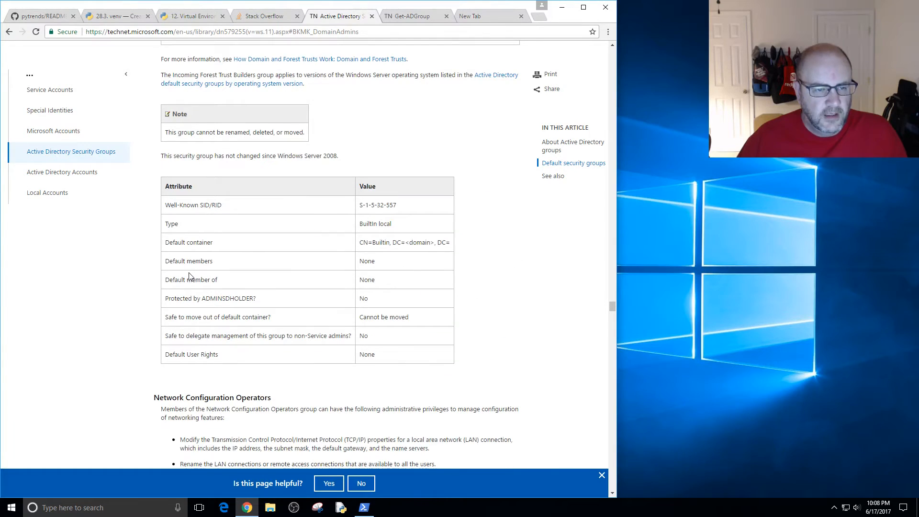
key(ctrl+f)
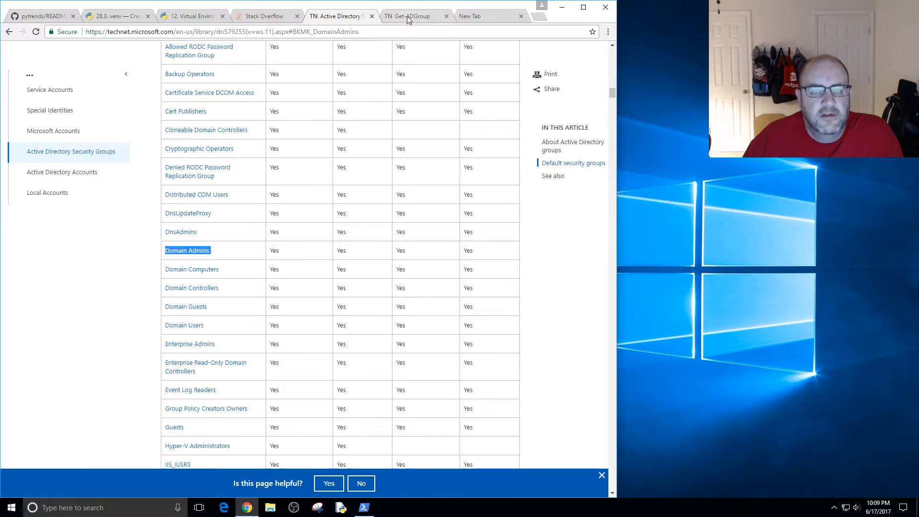
click(410, 17)
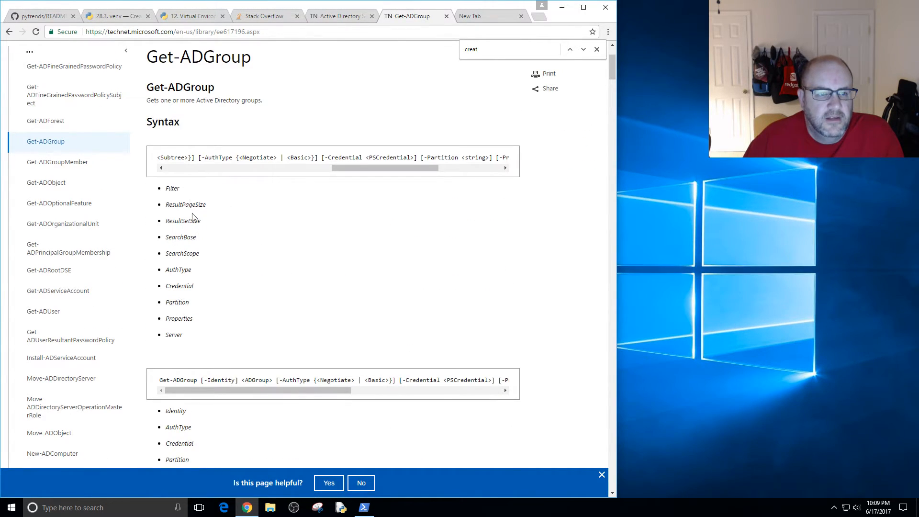
Scroll the Get-ADGroup syntax section and bring up a PowerShell console from the taskbar.
scroll(down, 3)
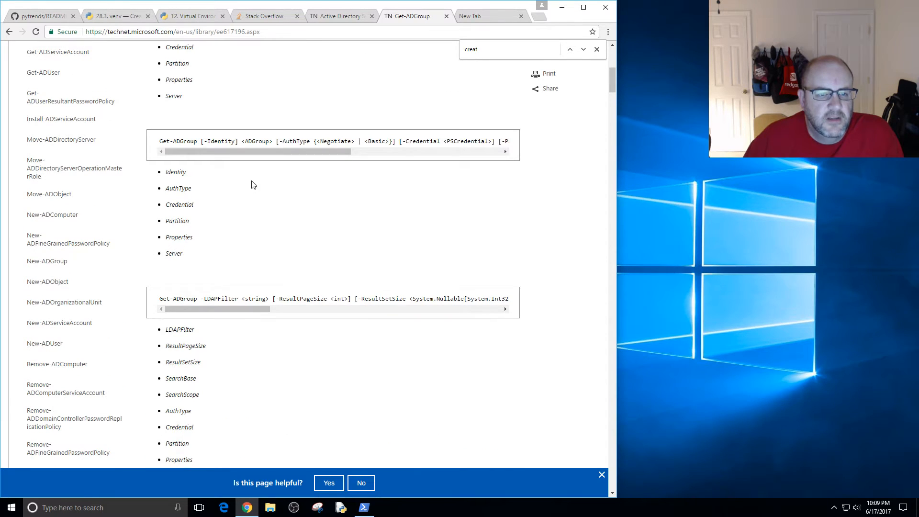
click(364, 508)
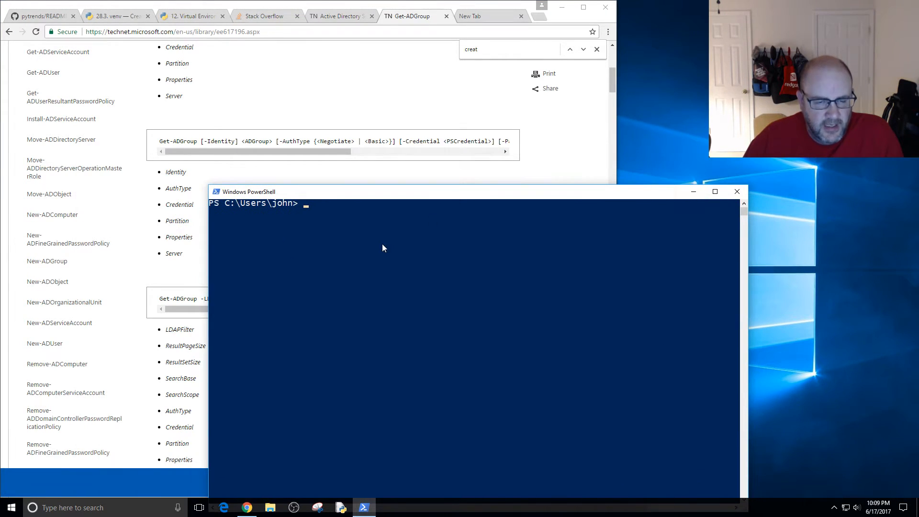
Enter get-adgroup "Domain Admins" -properties * at the prompt without running it.
text(get-ad)
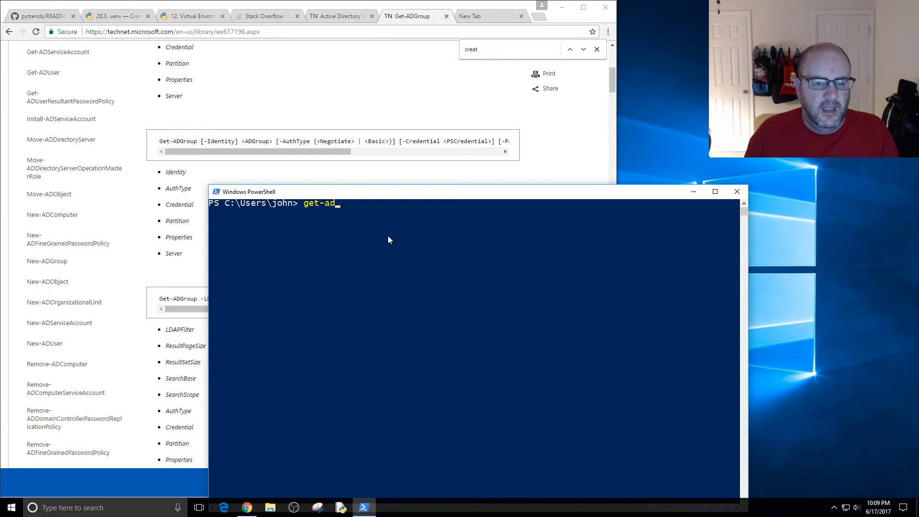
text(group)
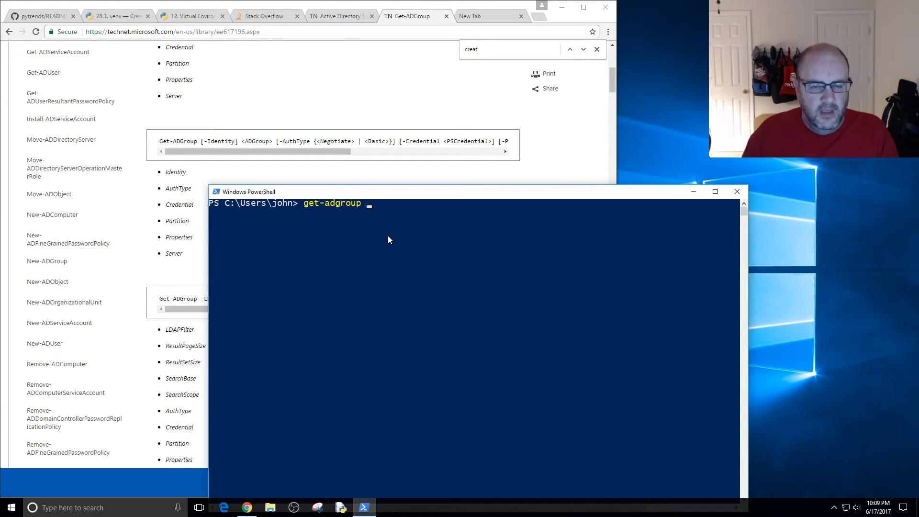
text("")
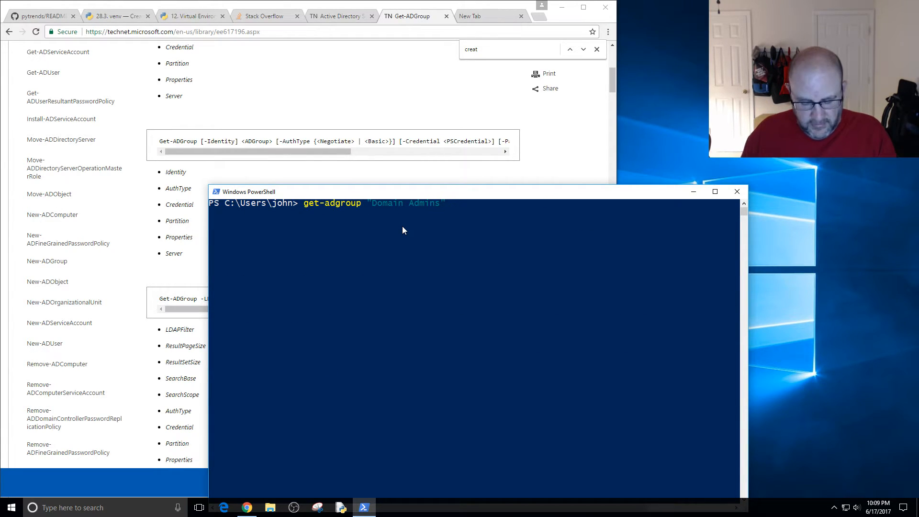
text(-pr)
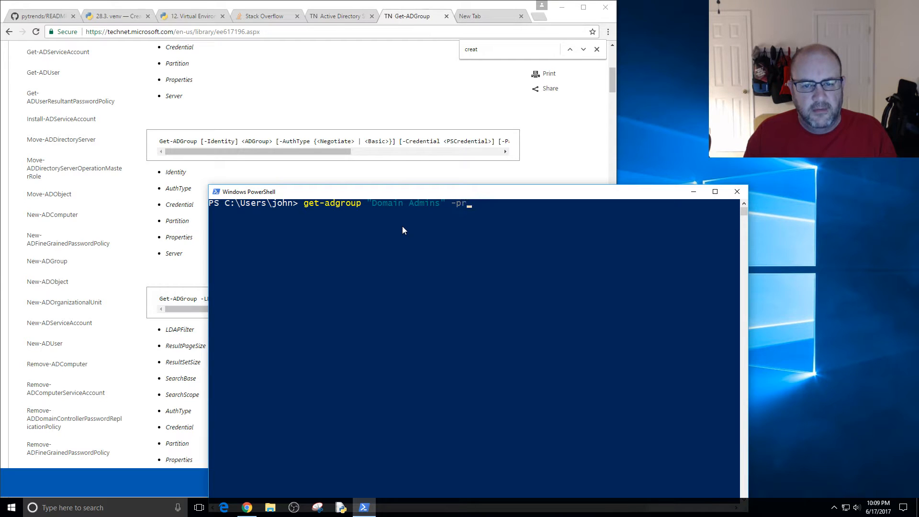
text(operties)
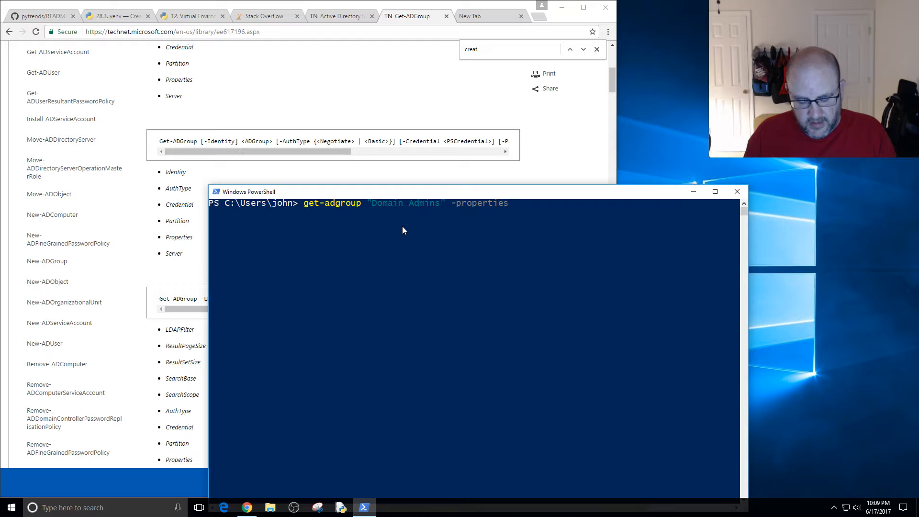
text(*)
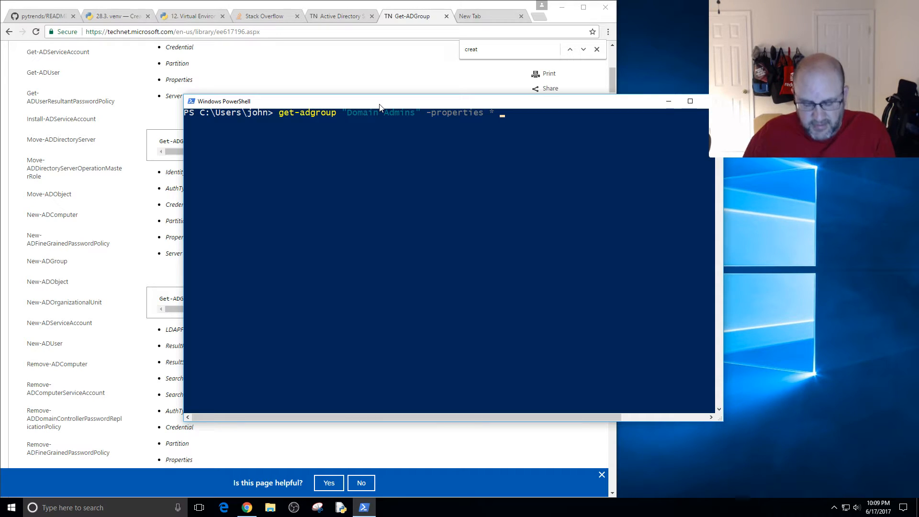
Append | select-object datecreated to the get-adgroup command, leaving it unexecuted.
text(| selec)
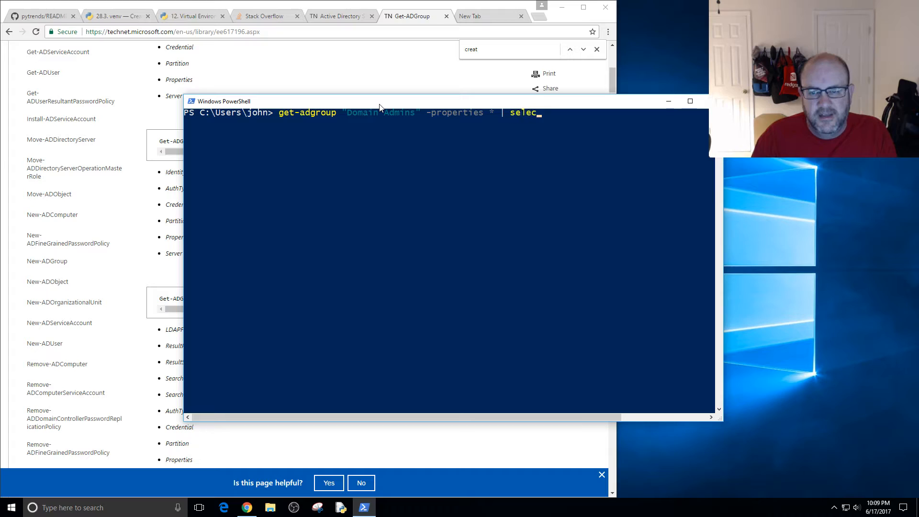
text(-b)
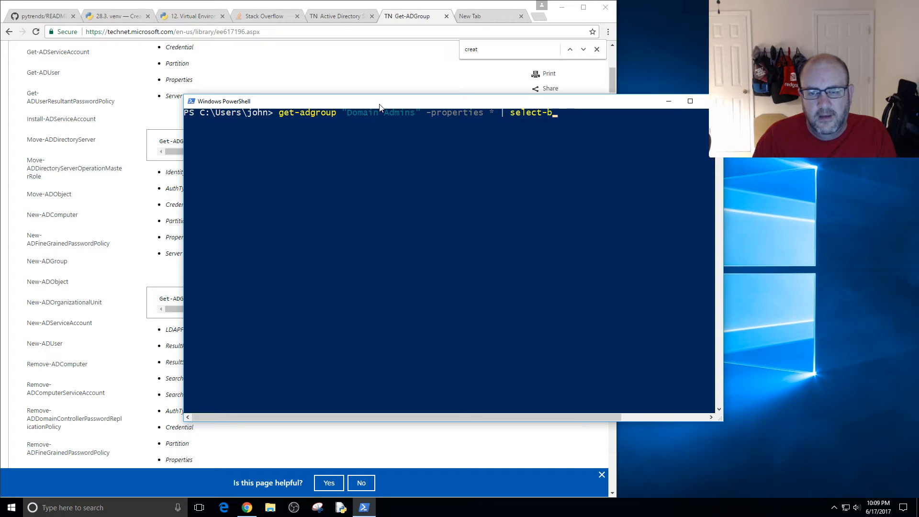
text(object)
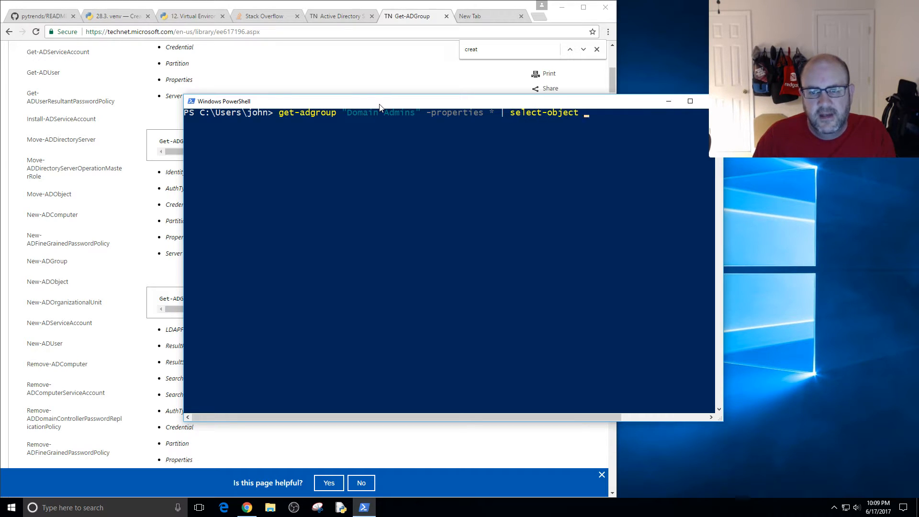
text(datecreated)
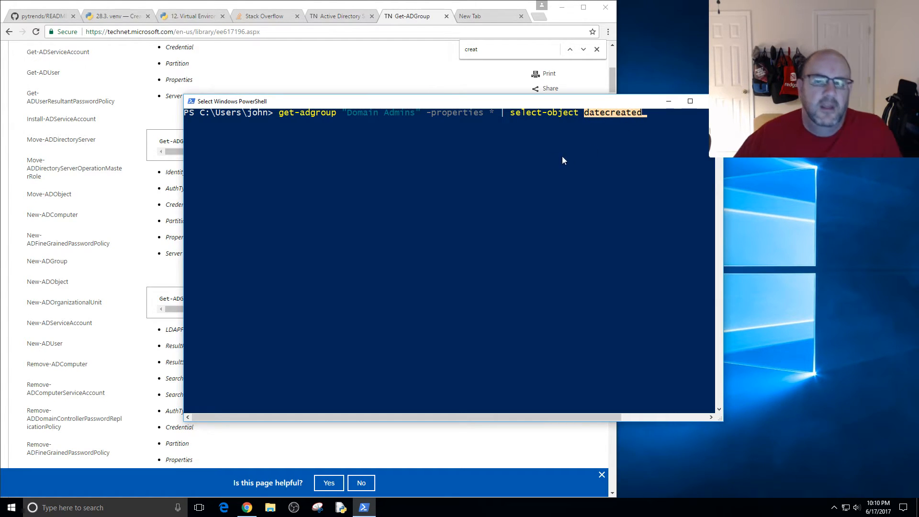
mouse_move(362, 138)
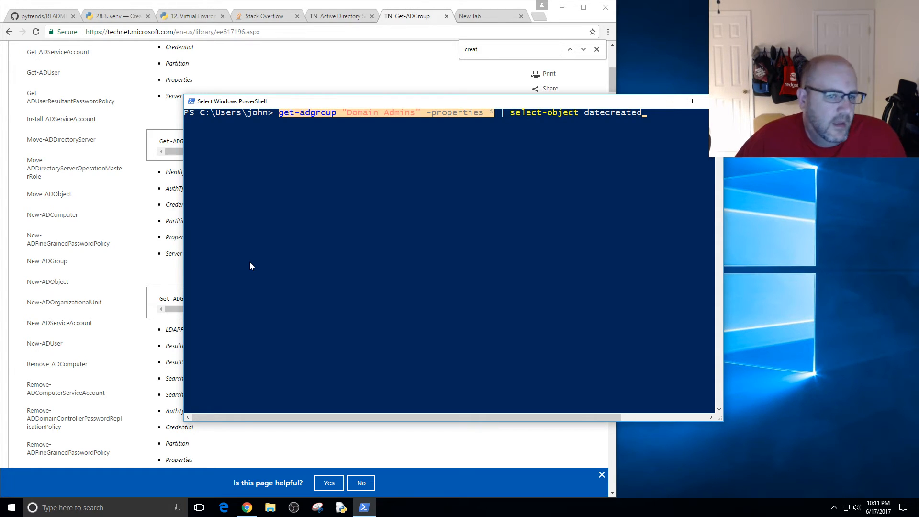
mouse_move(351, 121)
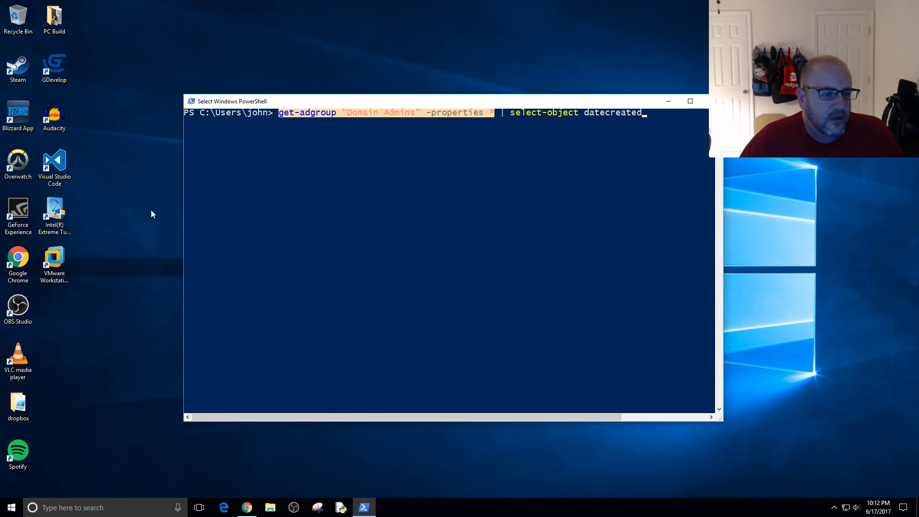
Shift focus to the desktop by selecting the VMware Workstation Pro shortcut.
click(54, 268)
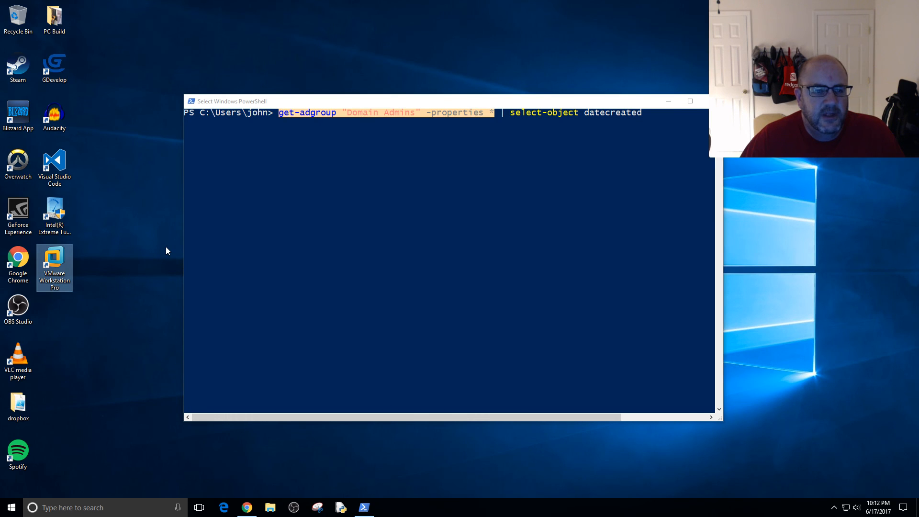